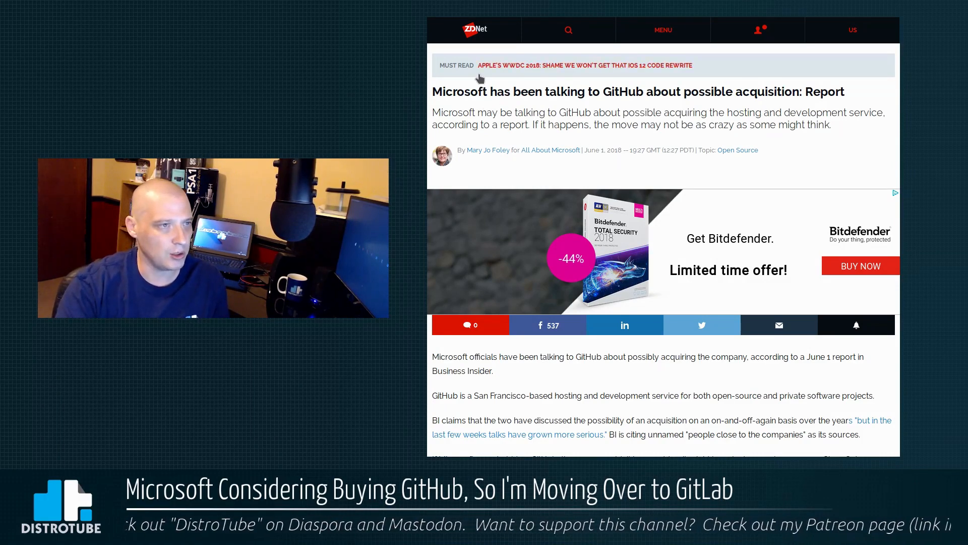
mouse_move(561, 229)
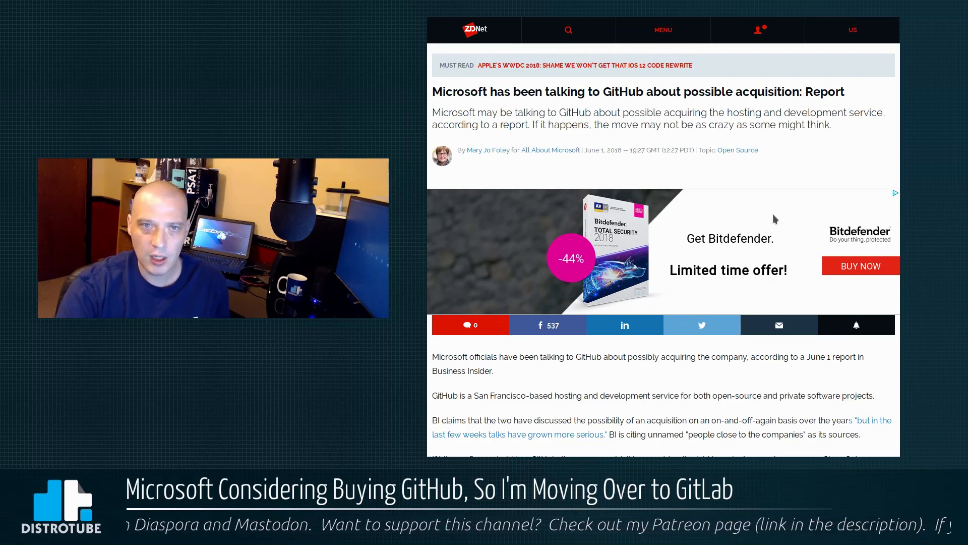
scroll("down", 3)
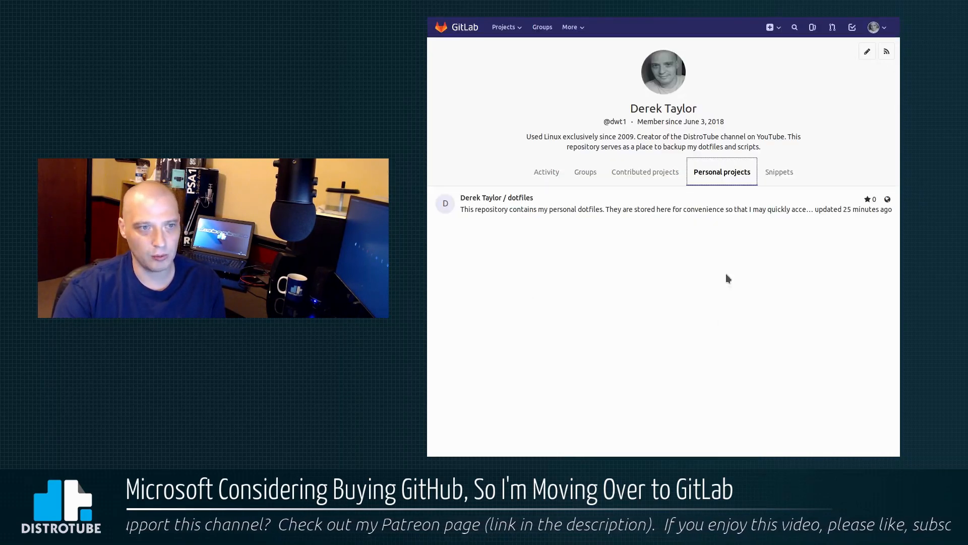
mouse_move(648, 307)
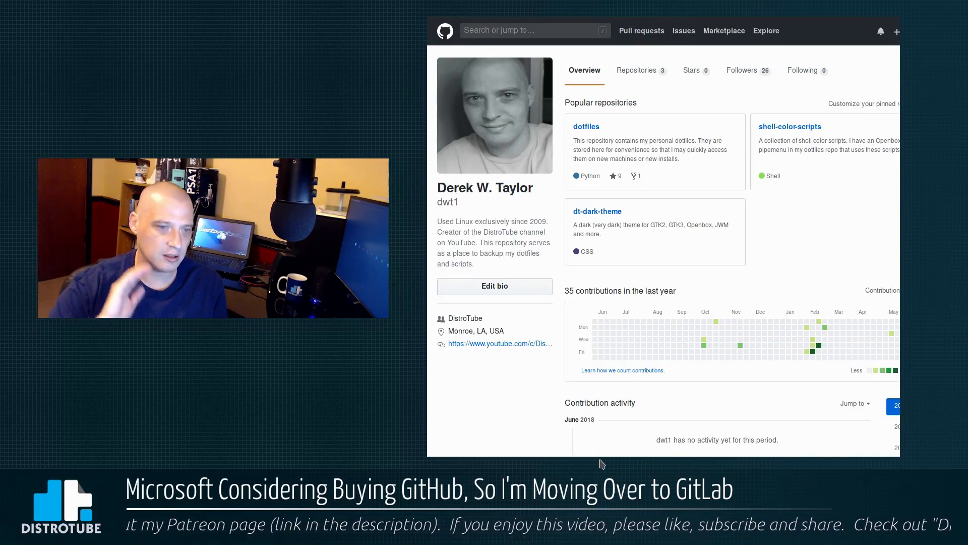
scroll("down", 3)
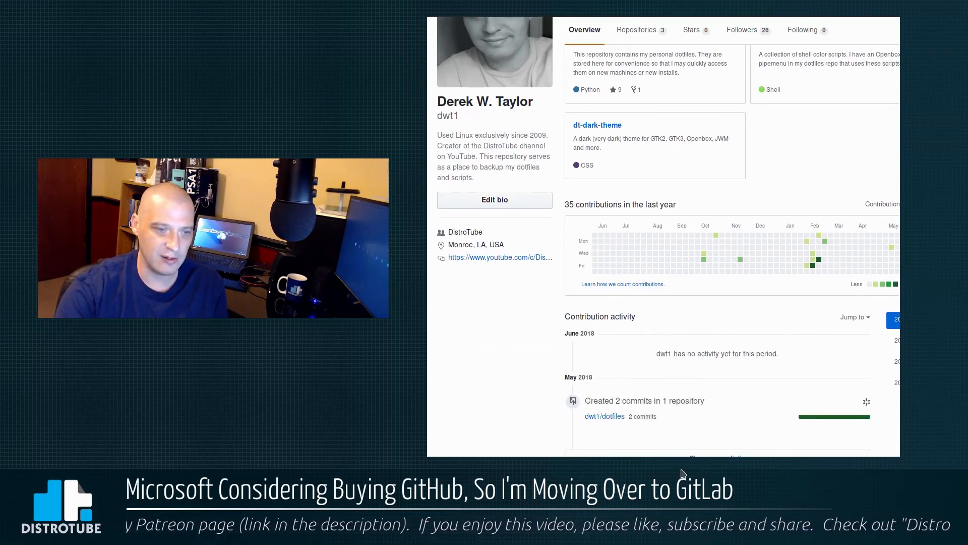